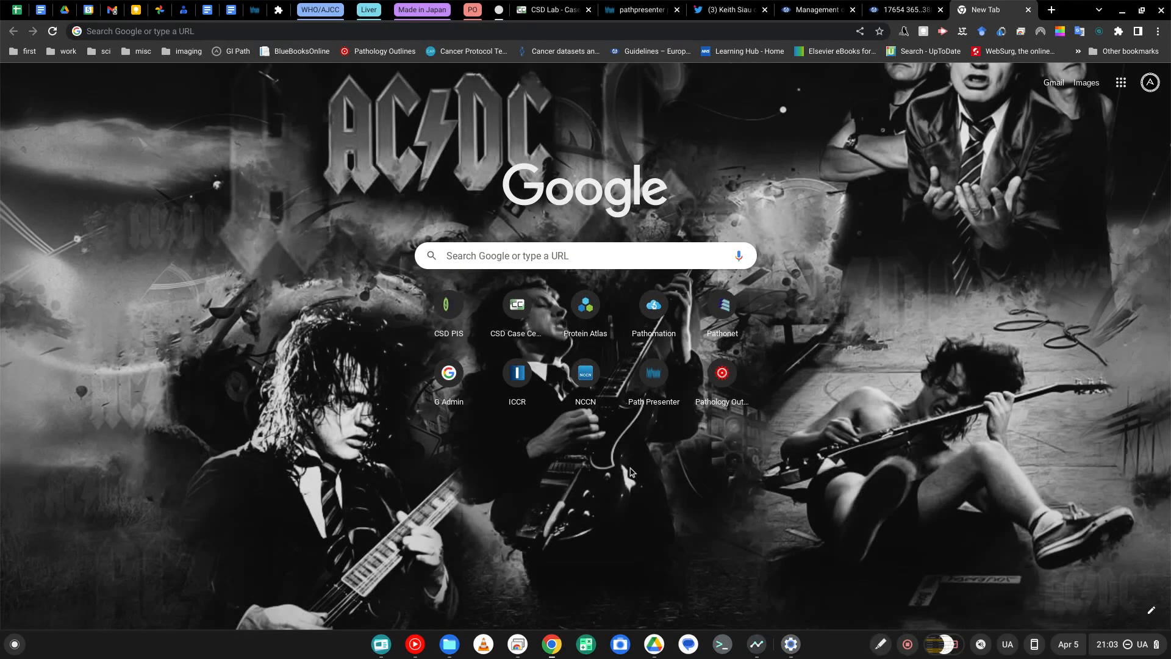
mouse_move(654, 487)
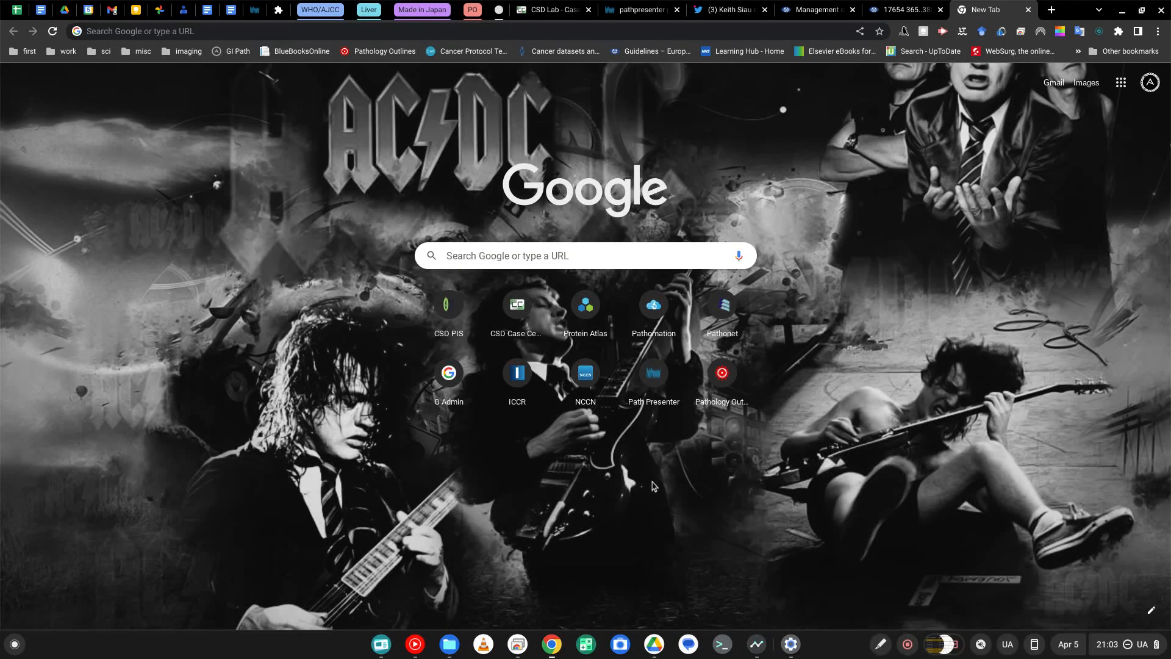
mouse_move(742, 490)
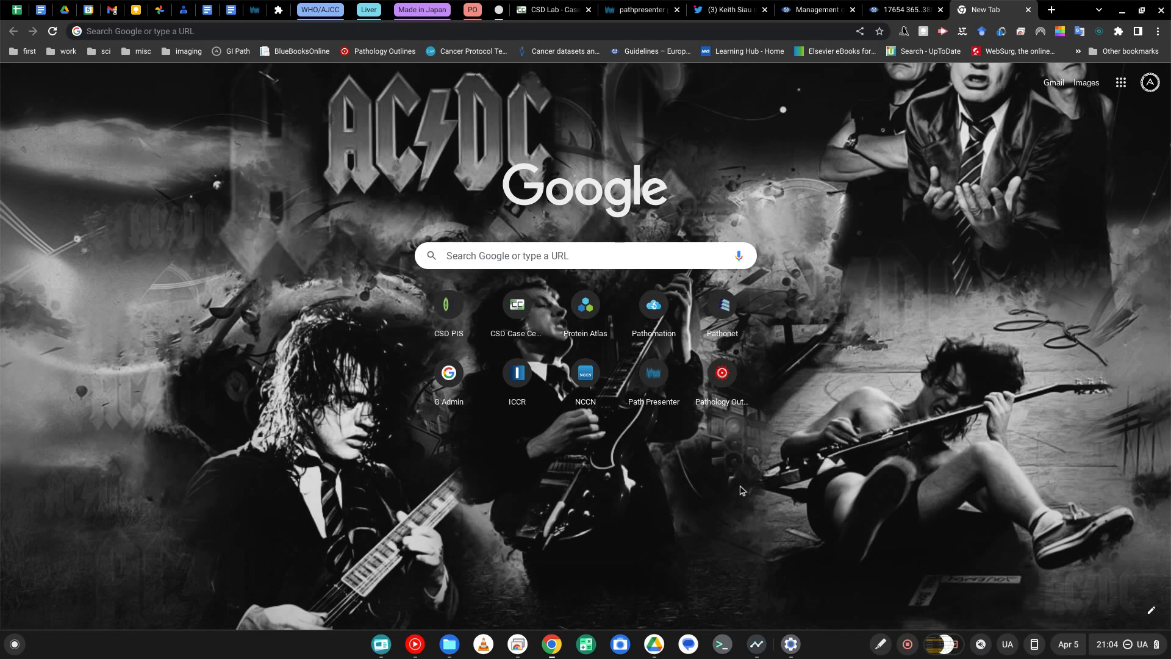
mouse_move(731, 494)
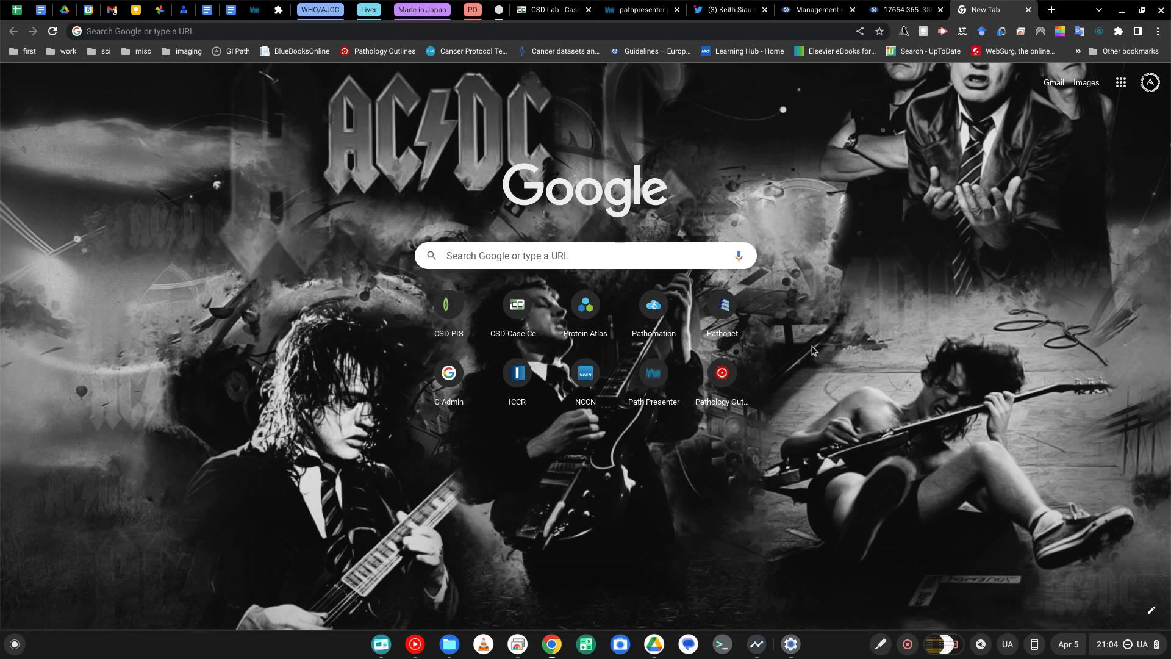
mouse_move(821, 398)
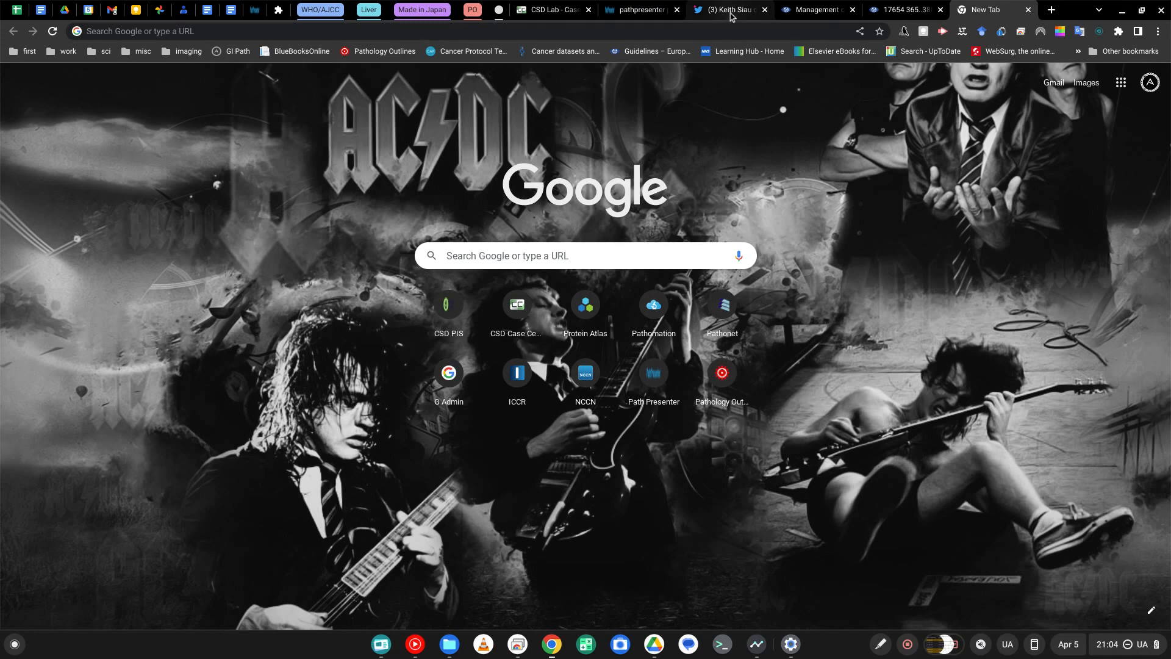
- Switch to the stomach-endoscopy tweet and replay its embedded endoscopy video
left_click(726, 8)
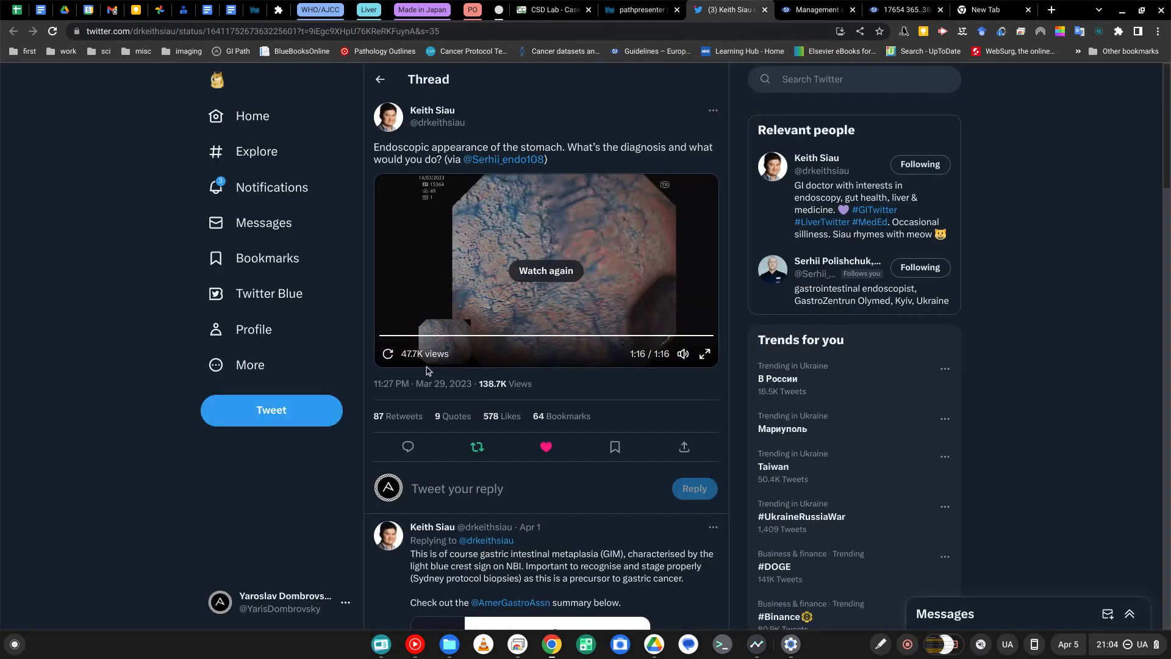
left_click(545, 271)
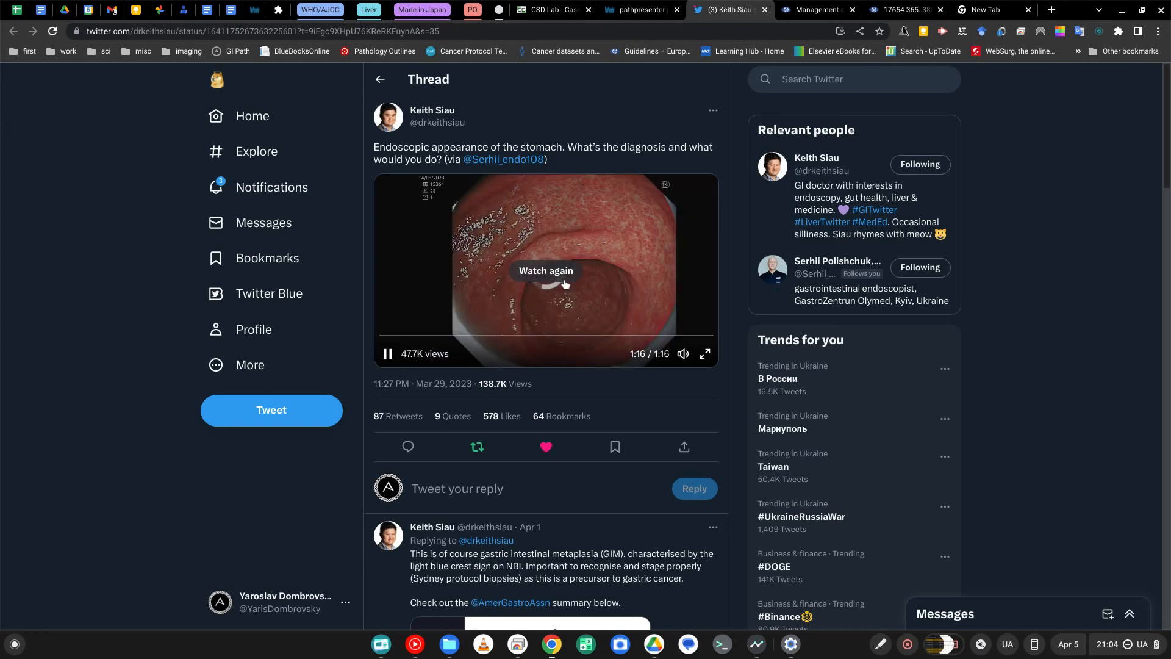
left_click(545, 270)
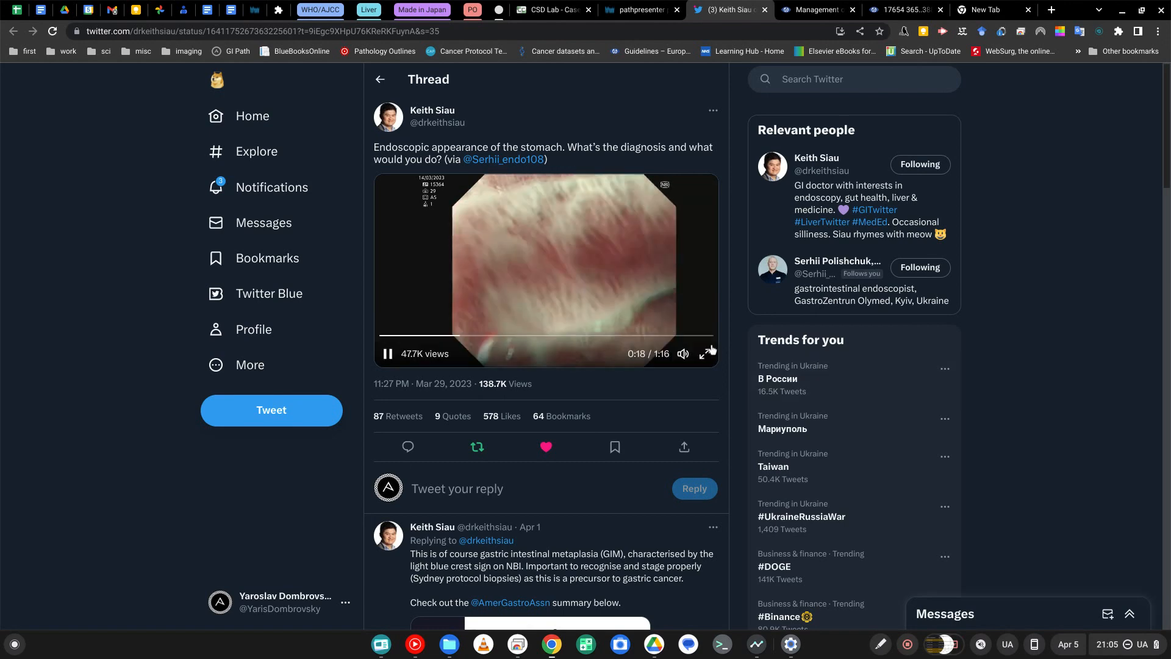
left_click(705, 355)
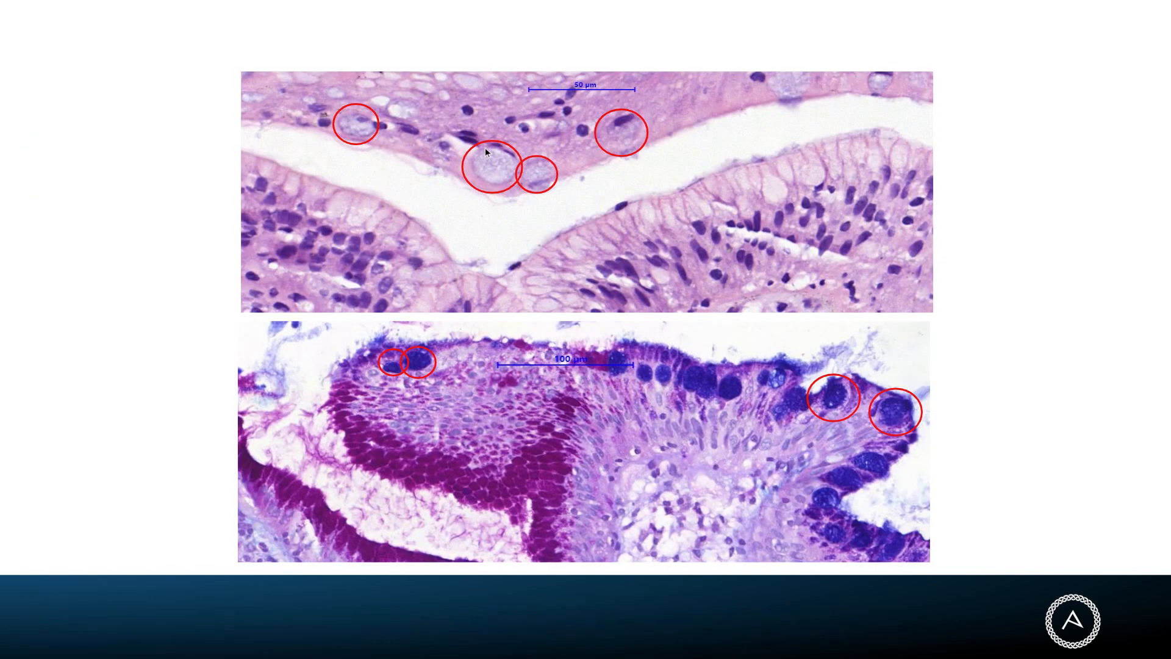
mouse_move(401, 255)
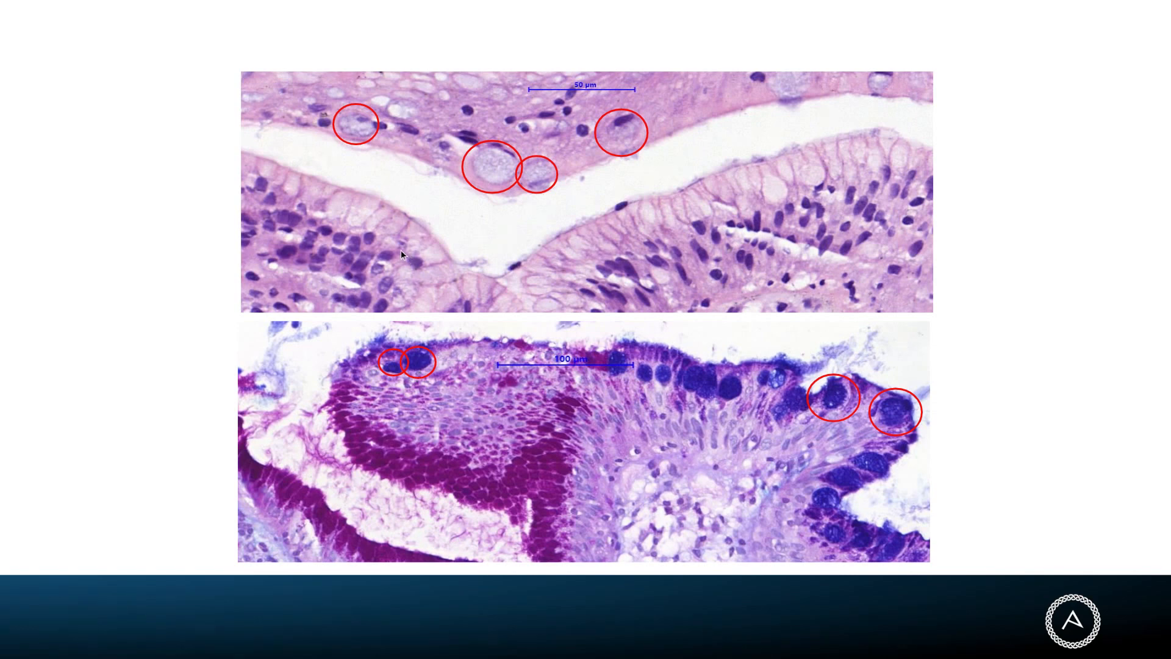
mouse_move(799, 190)
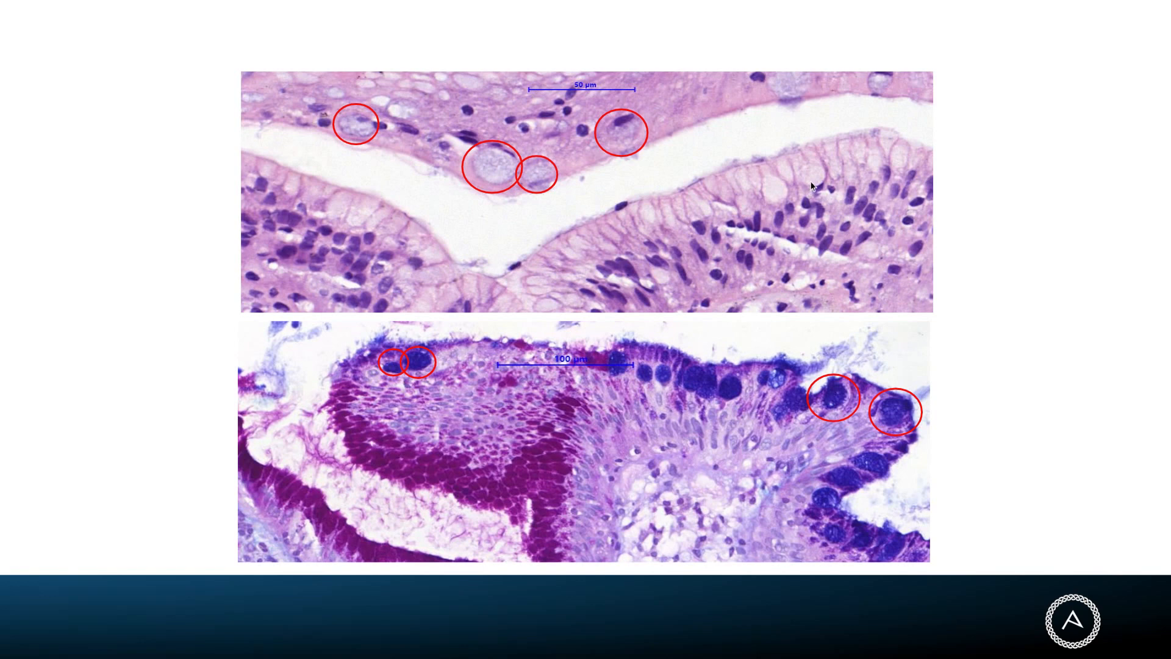
mouse_move(751, 329)
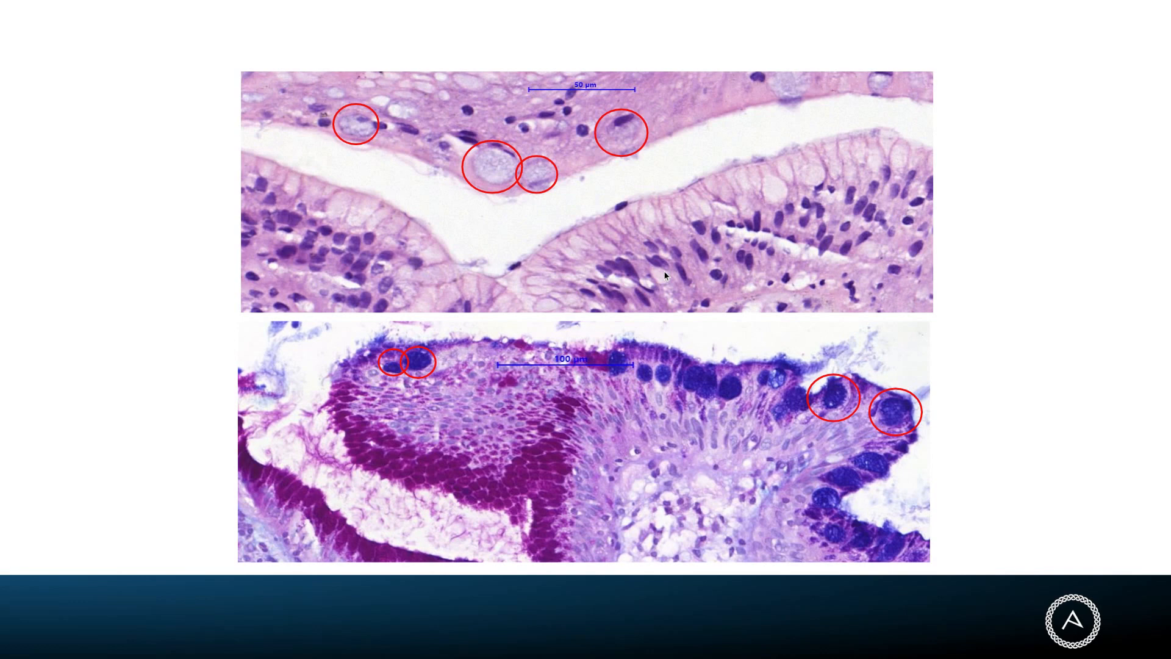
mouse_move(676, 249)
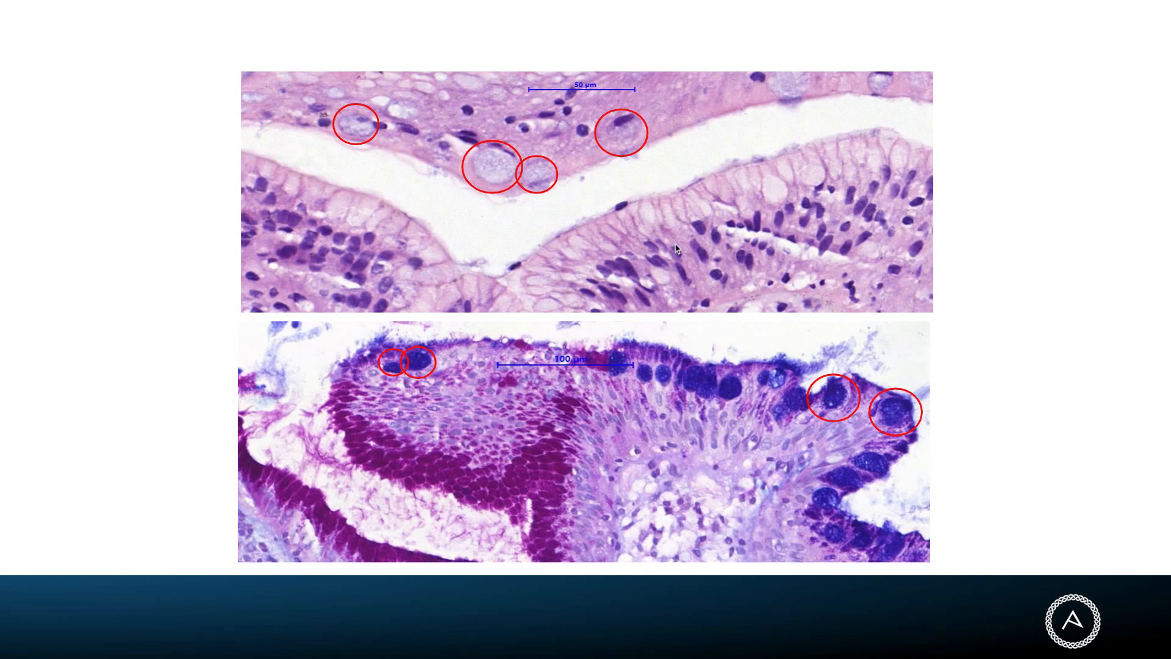
mouse_move(686, 230)
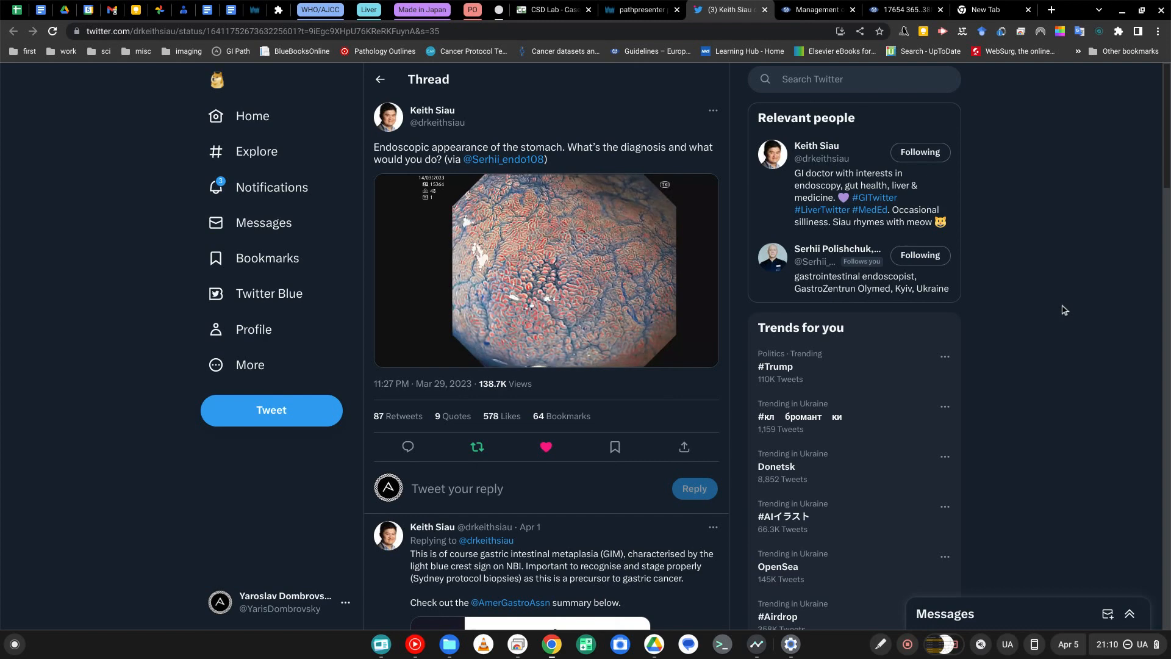
- Bring up the ESGE MAPS II guideline page on precancerous stomach conditions
left_click(902, 10)
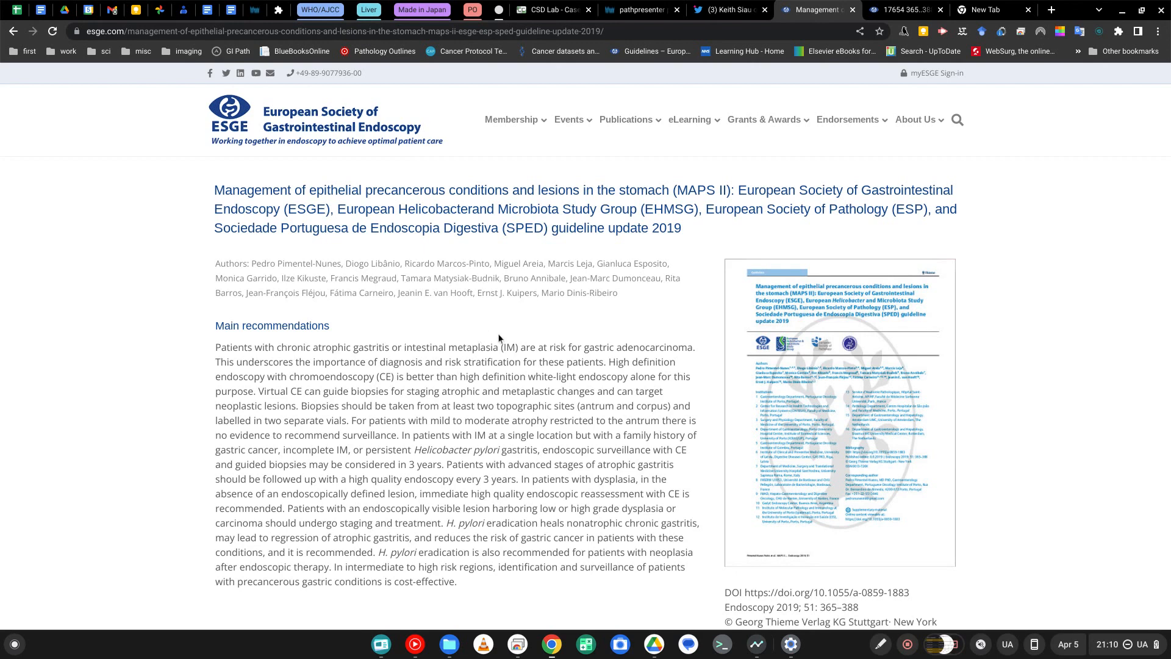
mouse_move(665, 325)
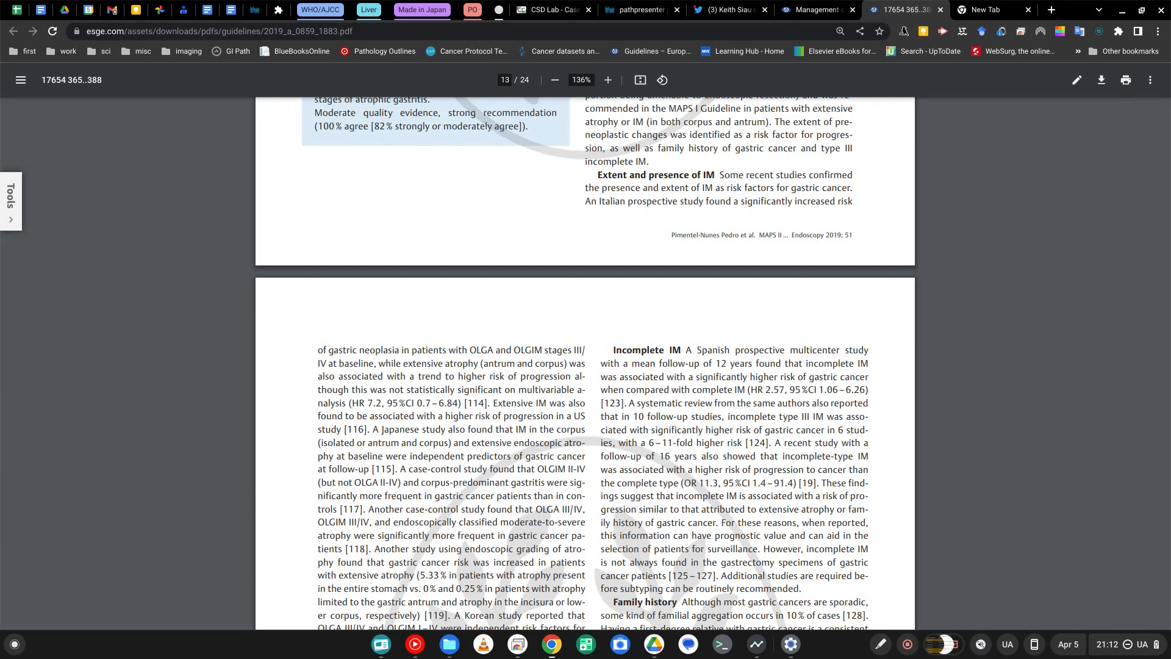
mouse_move(770, 316)
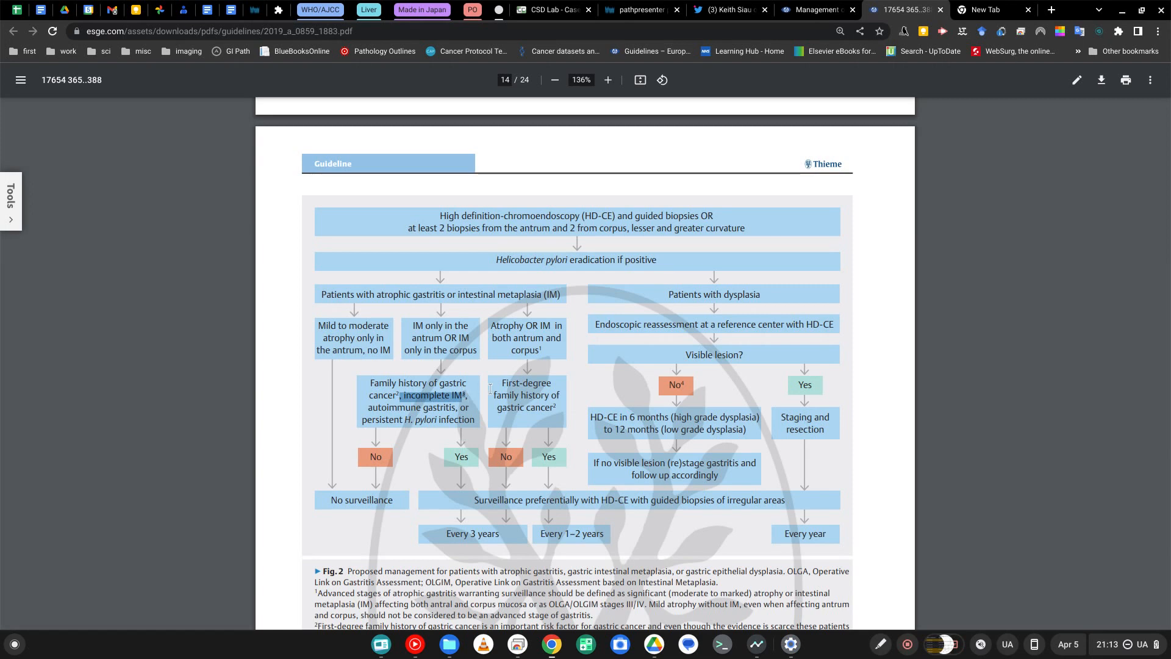
- Scroll the guideline PDF to the Fig. 2 management flowchart for atrophic gastritis, metaplasia and dysplasia
scroll("down", 3)
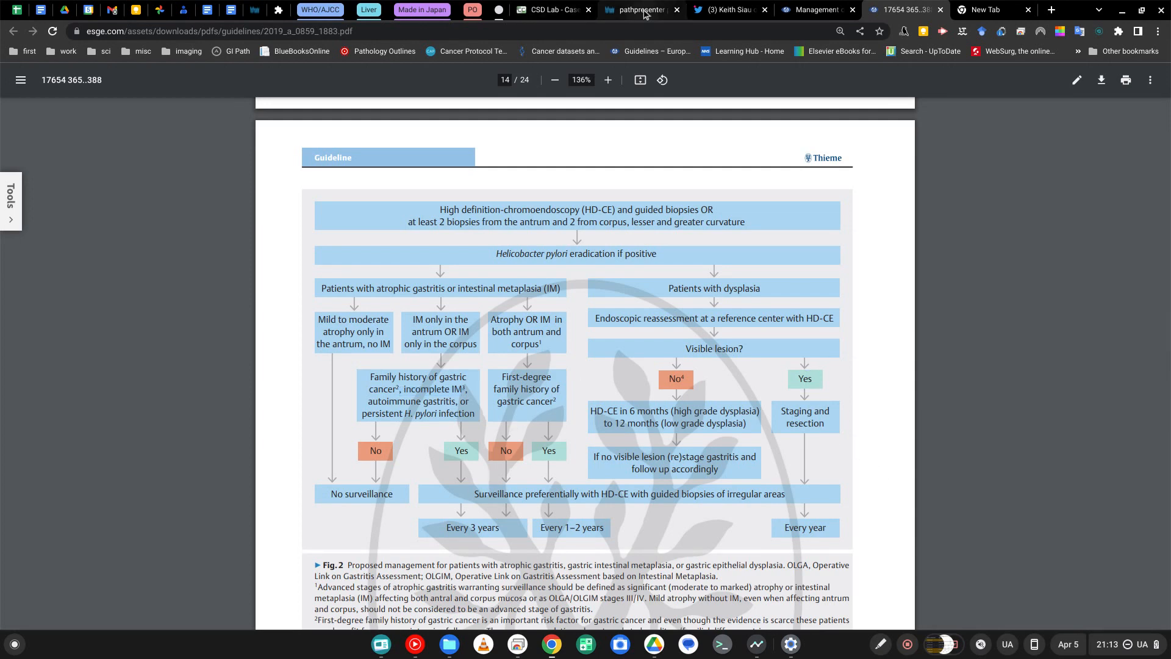
- Switch to the PathPresenter biopsy slides, glancing briefly at the tweet thread on the way
left_click(643, 9)
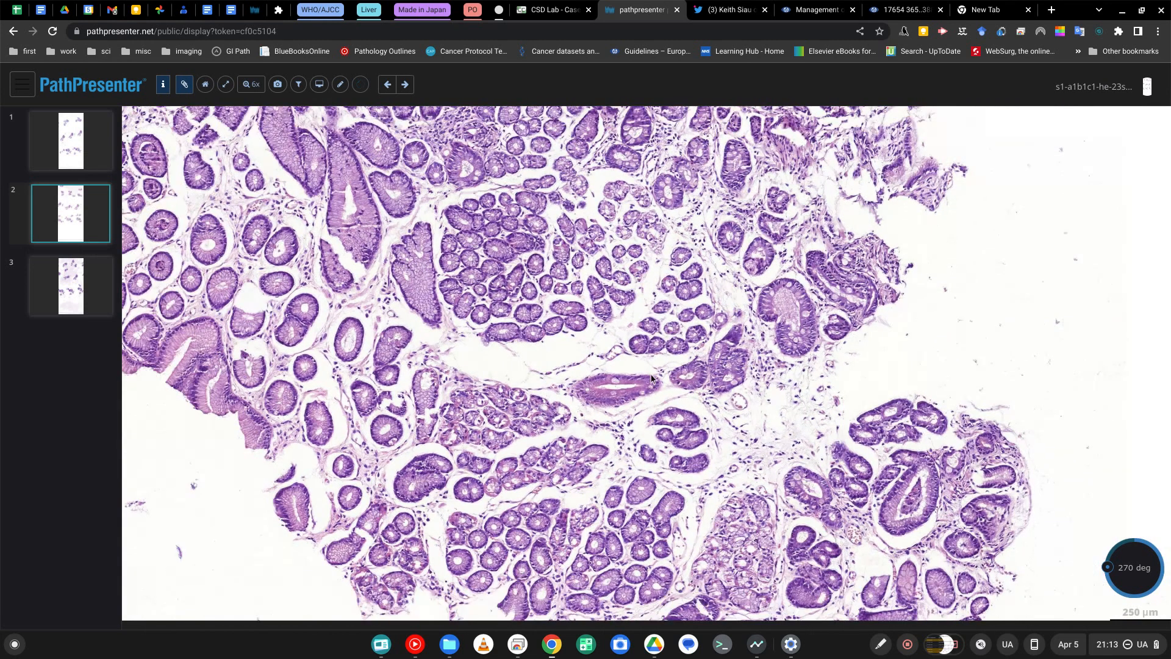
left_click(721, 9)
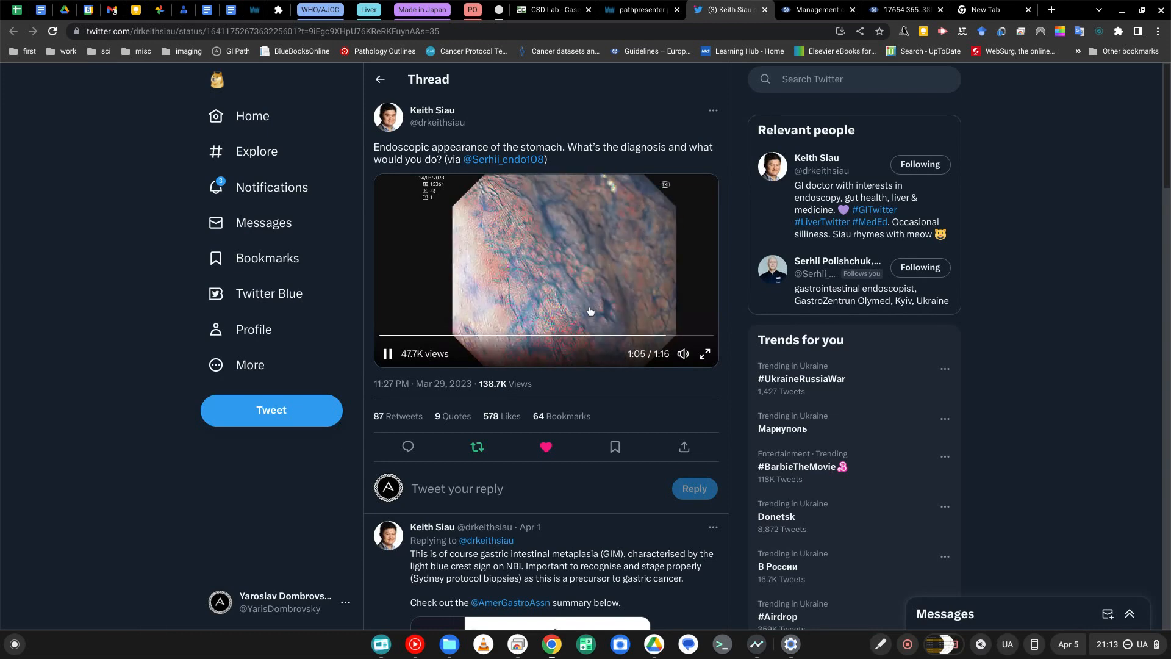
left_click(637, 8)
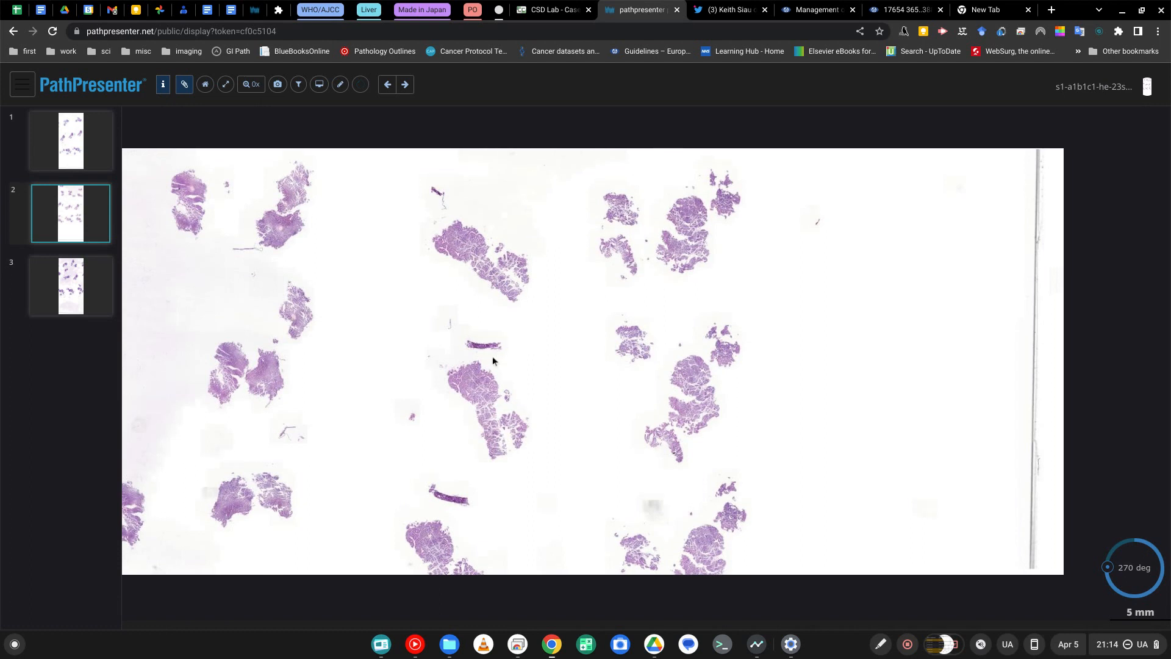
mouse_move(606, 184)
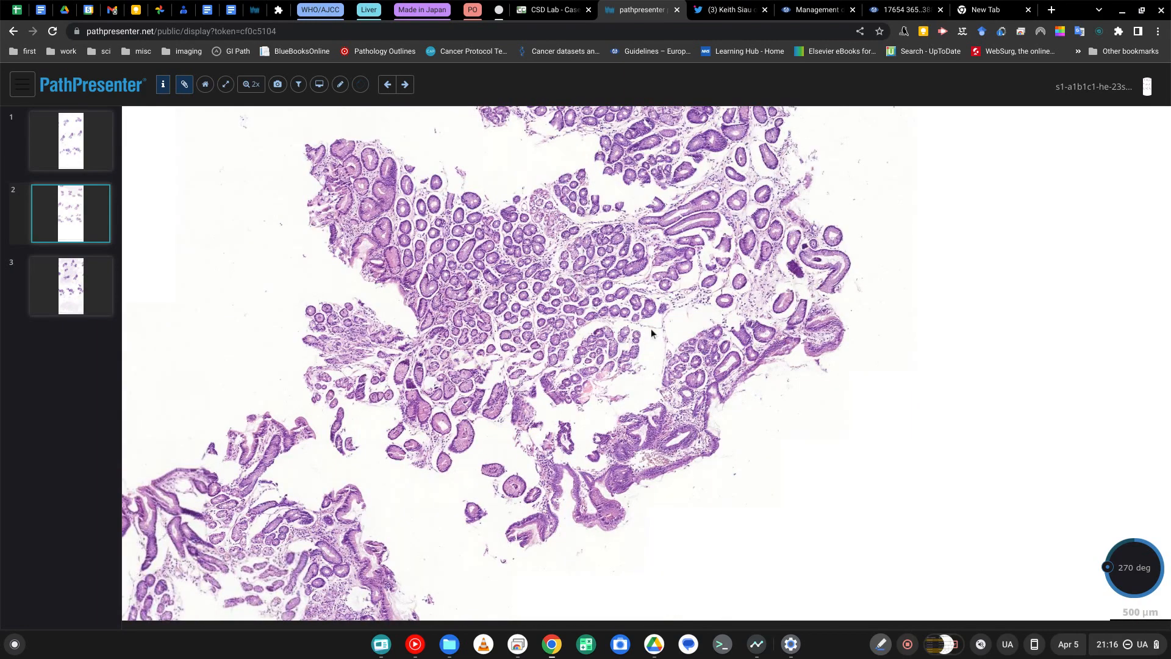
- Zoom into the H&E glands to show goblet cells, then back out to intermediate magnification
scroll("down", 3)
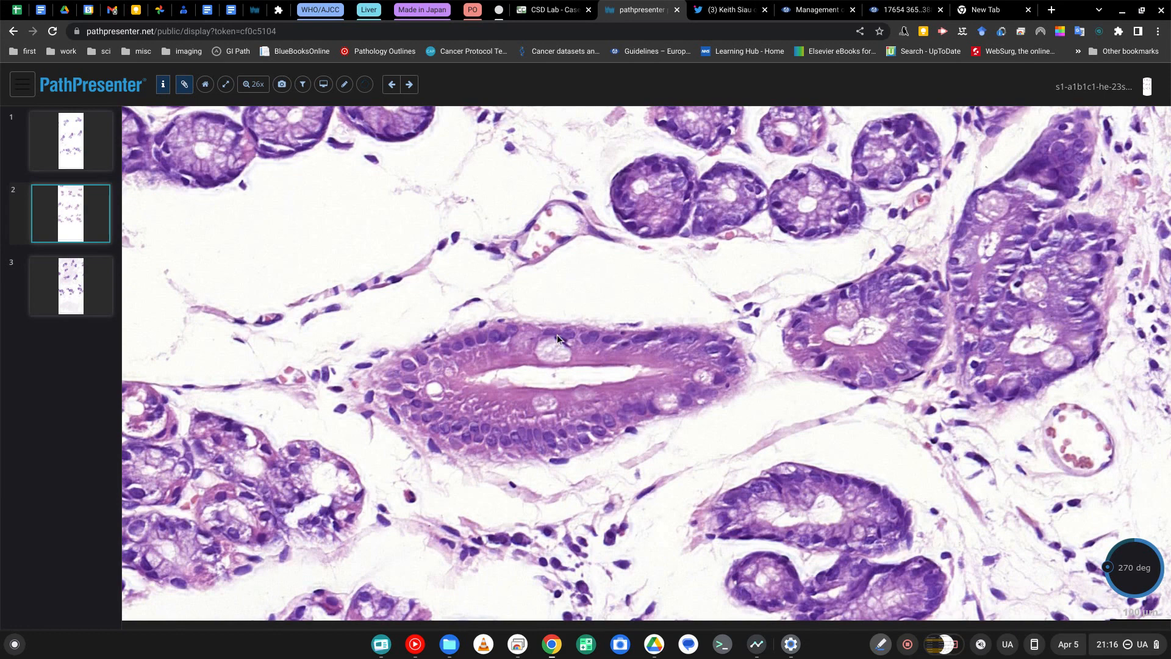
mouse_move(801, 351)
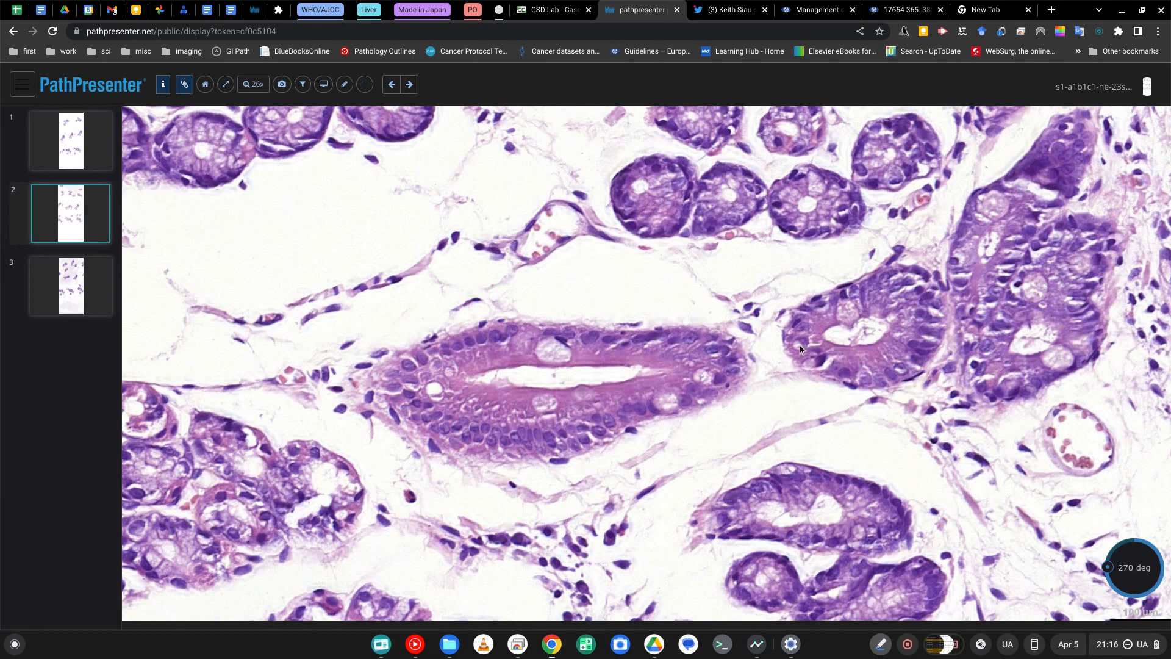
scroll("down", 3)
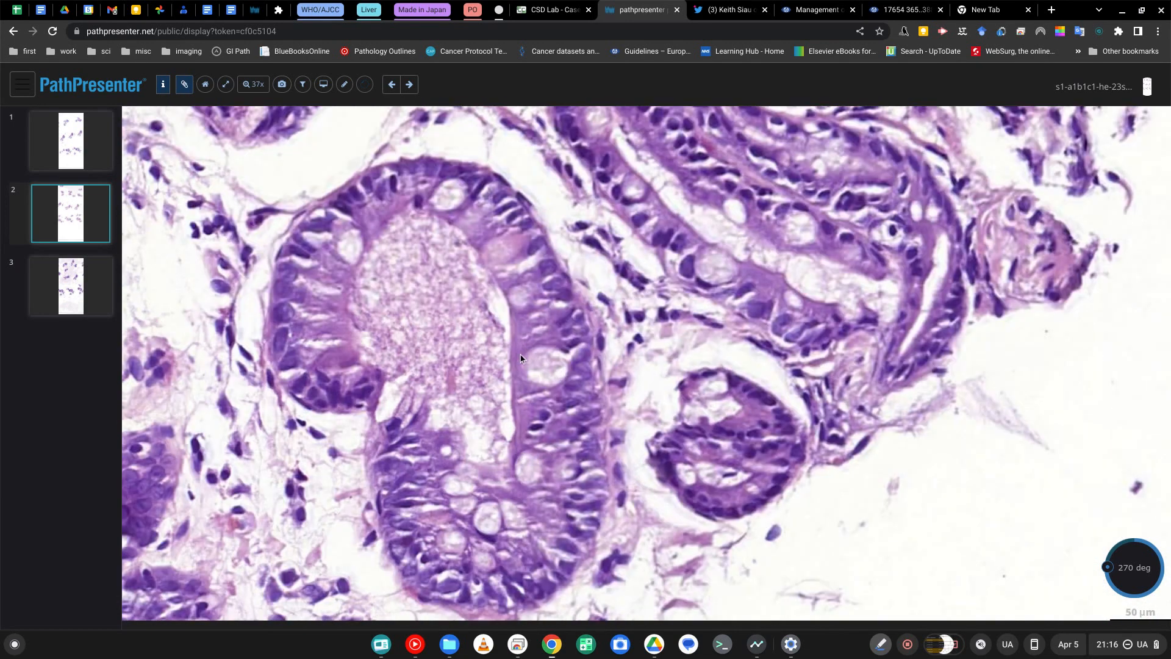
scroll("down", 3)
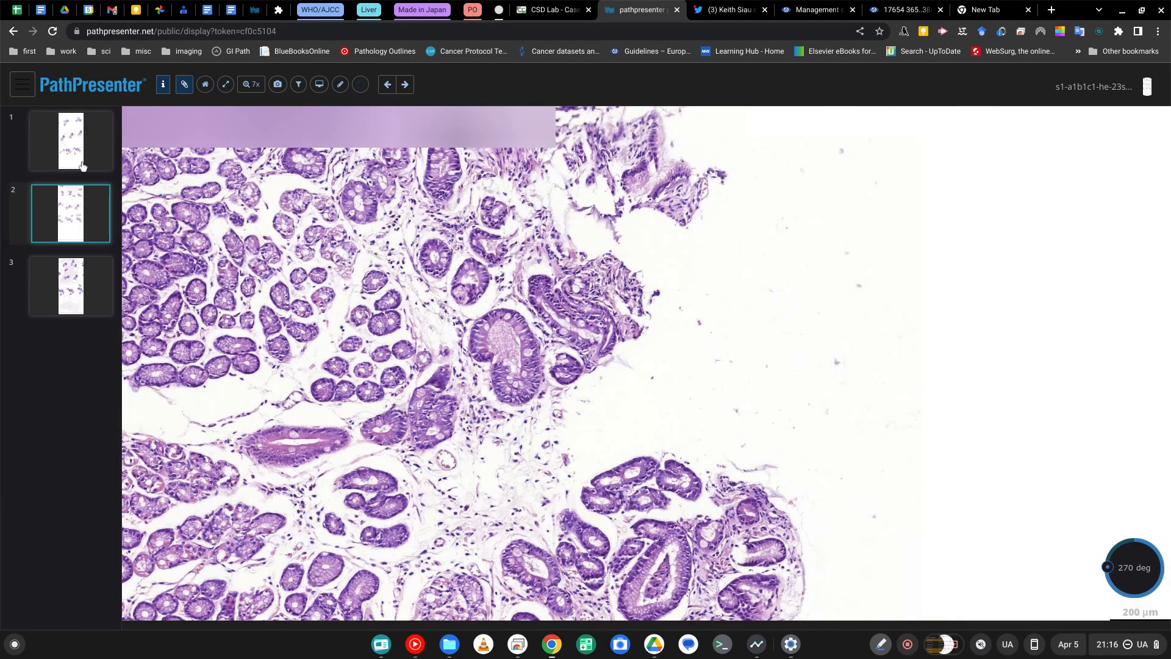
- Open slide 1, the Alcian blue/PAS stain, and rotate it to about 319 degrees
left_click(71, 142)
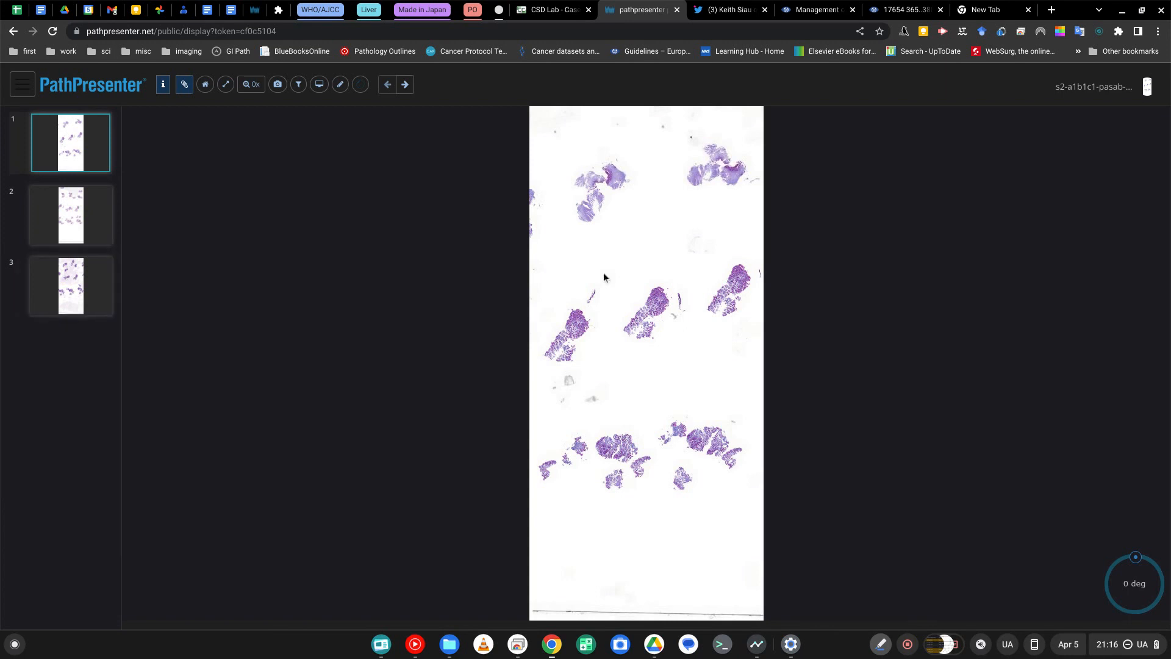
mouse_move(660, 460)
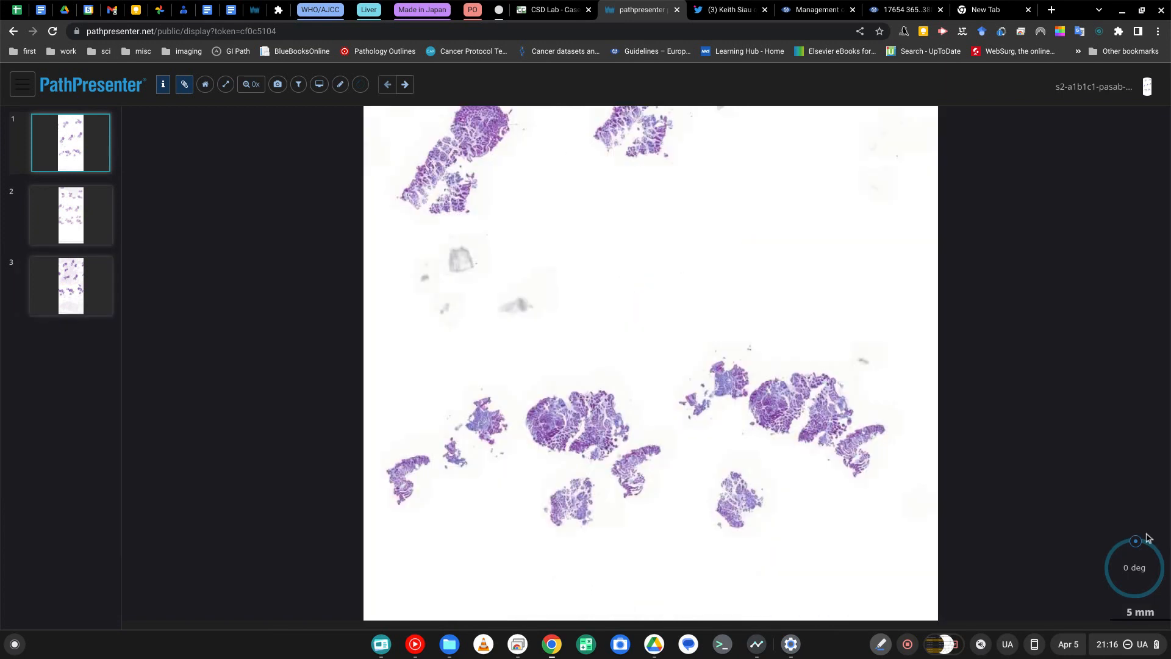
left_click_drag(1135, 542, 1117, 547)
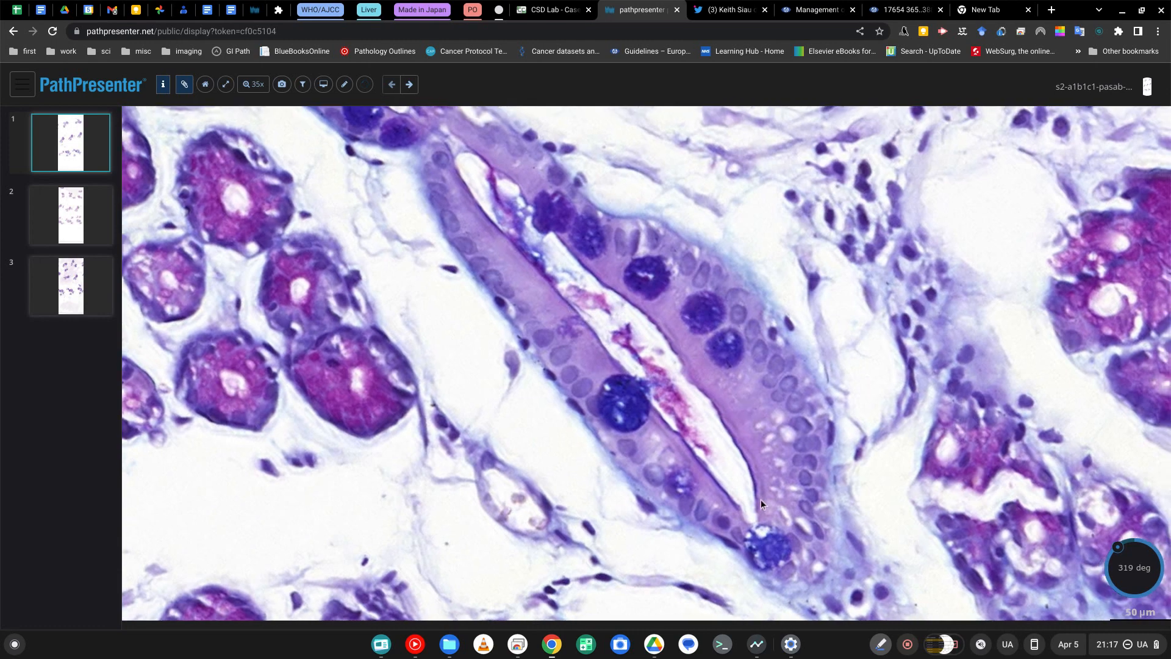
- Zoom the Alcian blue/PAS biopsy out to low power, then leave for Chrome's new tab page
scroll("down", 3)
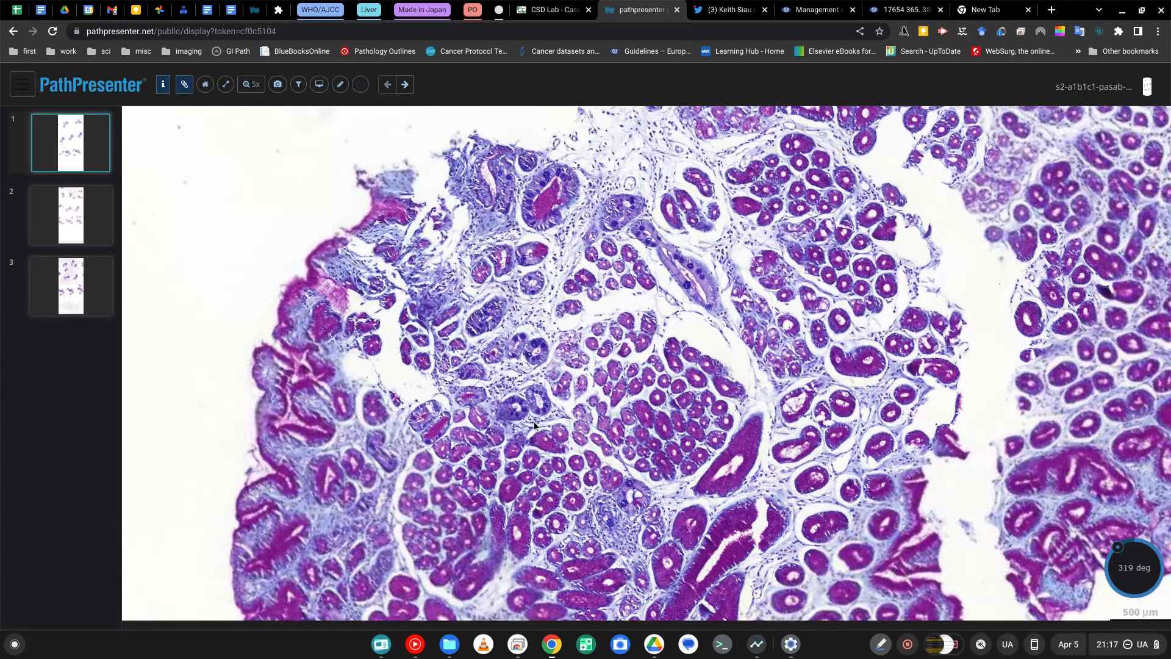
scroll("down", 3)
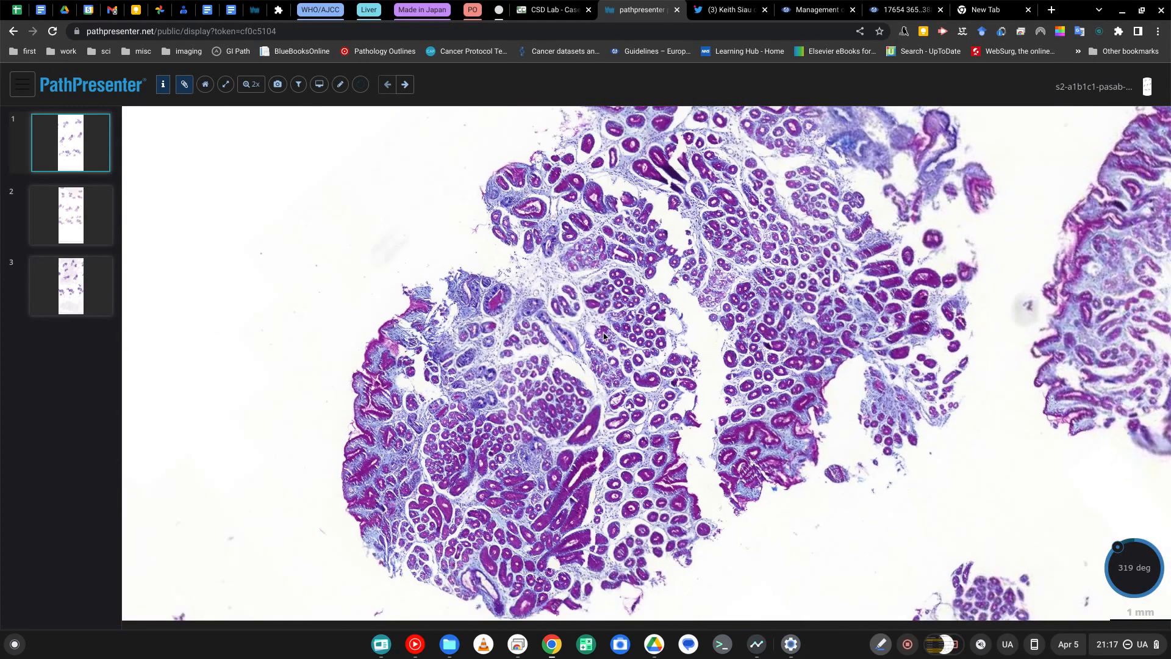
left_click(251, 84)
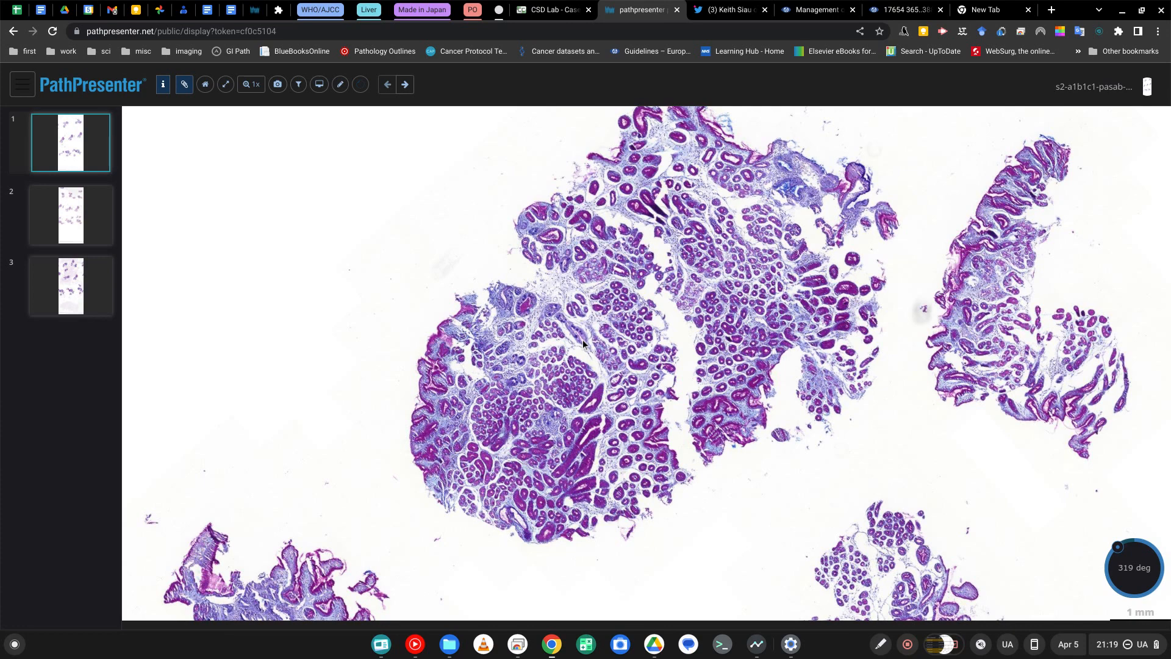
mouse_move(597, 345)
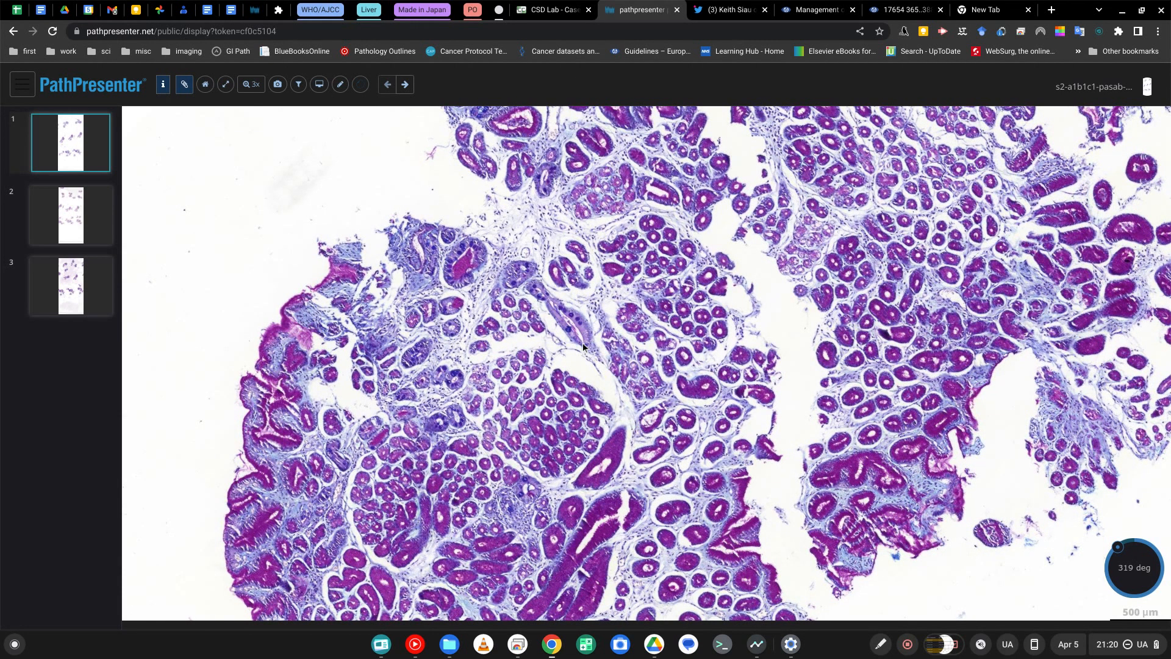
left_click(987, 9)
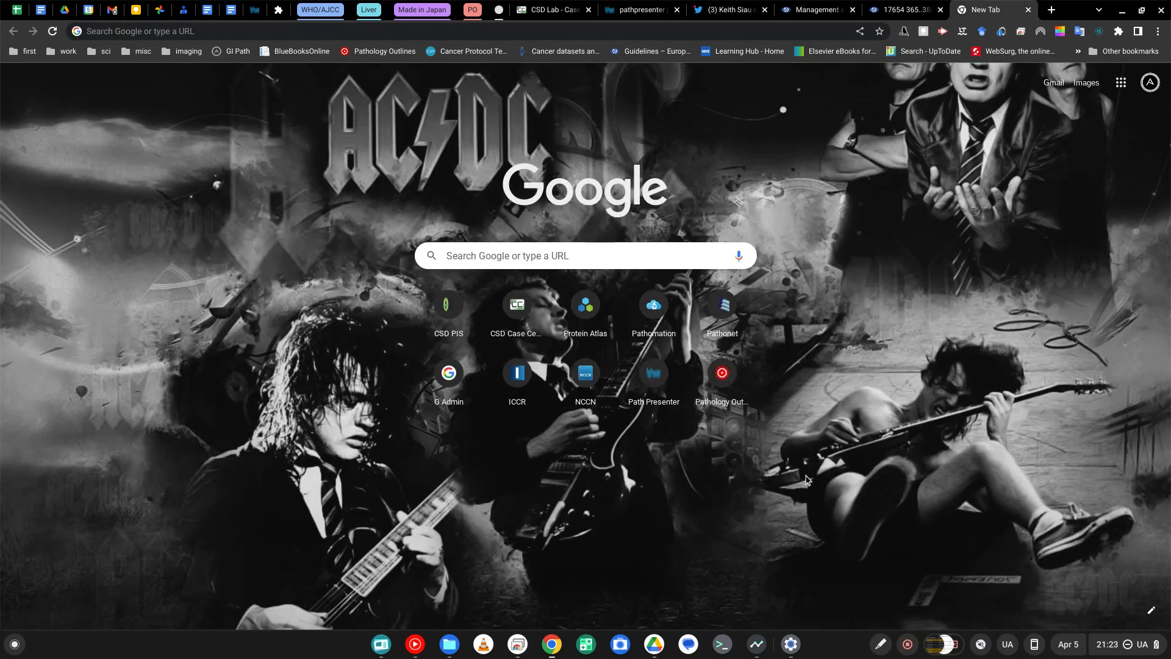